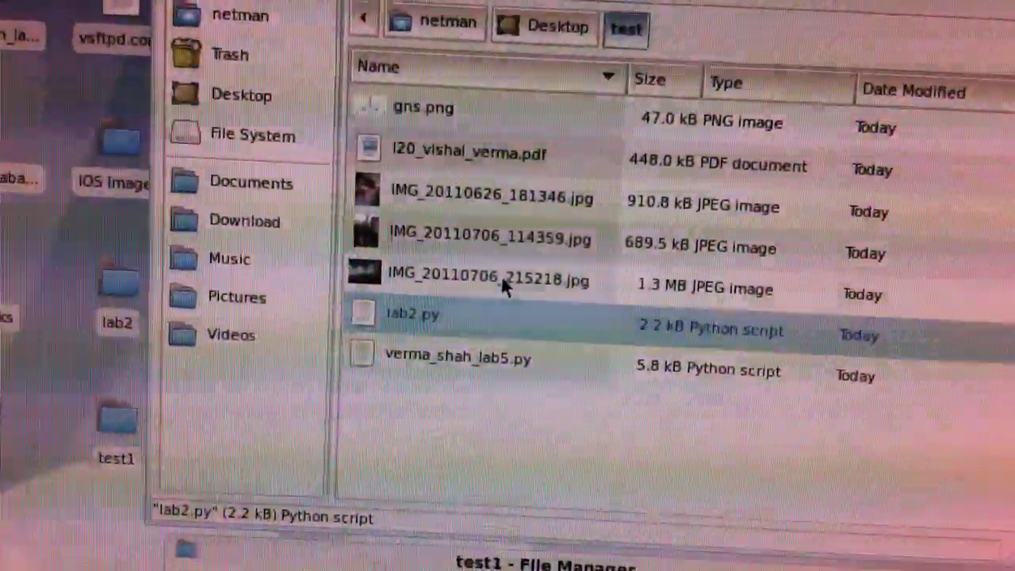
# Delete IMG_20110706_215322.jpg from the desktop sync folder via its context menu.
pyautogui.rightClick(496, 282)
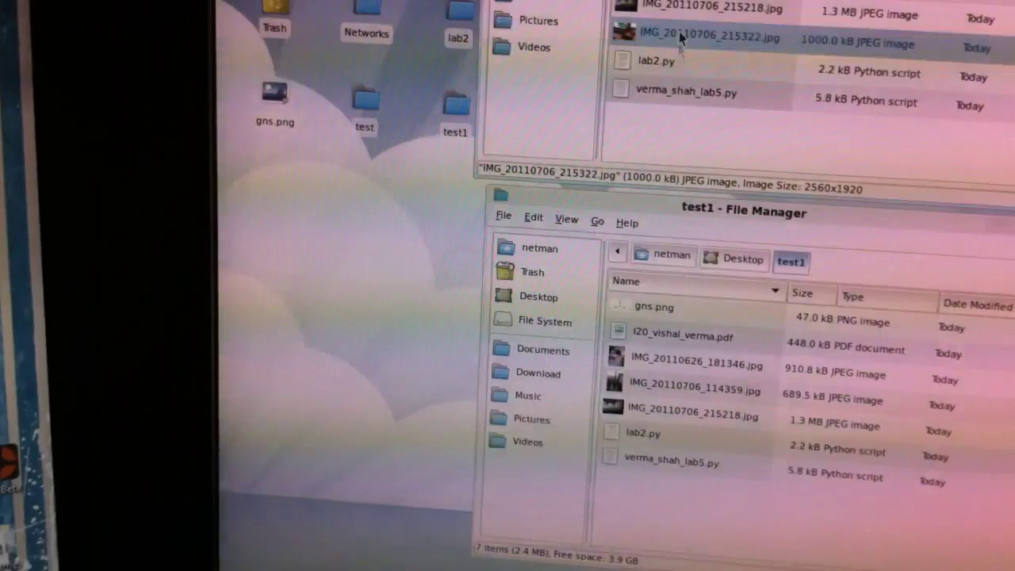
pyautogui.rightClick(710, 37)
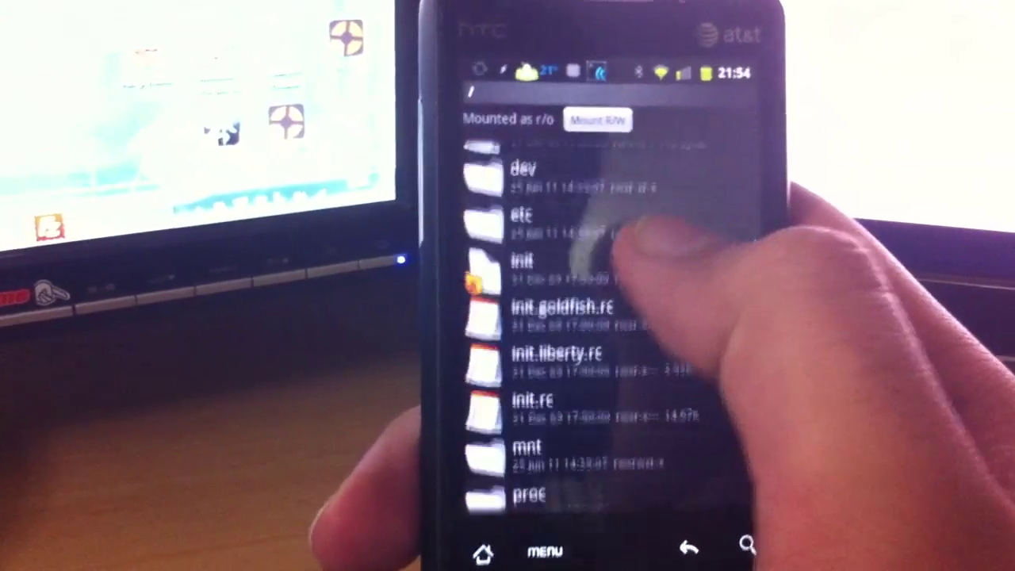
# Browse to /sdcard/DCIM/Camera on the phone, showing three IMG photos remaining.
pyautogui.scroll(-3)
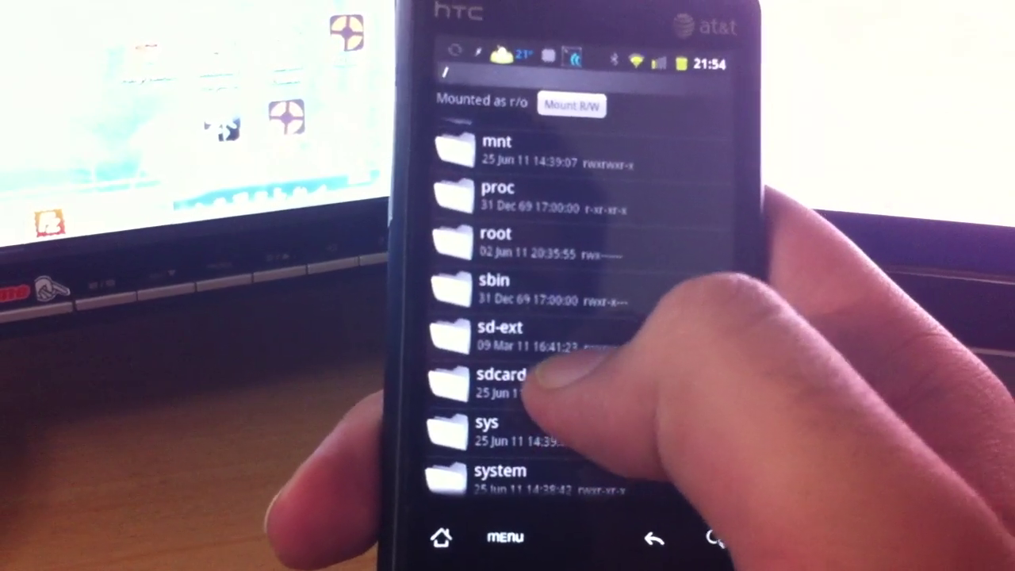
pyautogui.click(519, 387)
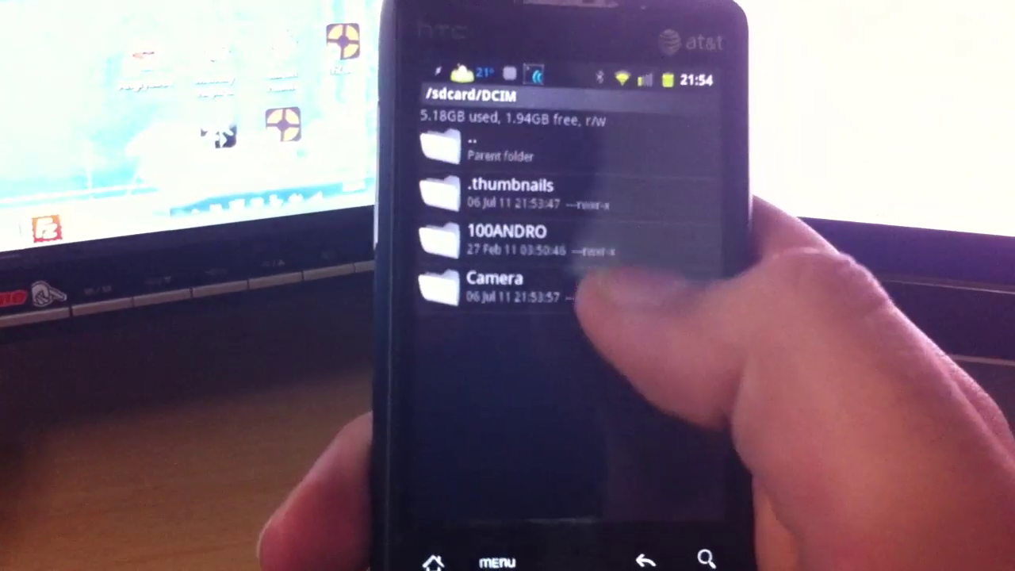
pyautogui.click(494, 286)
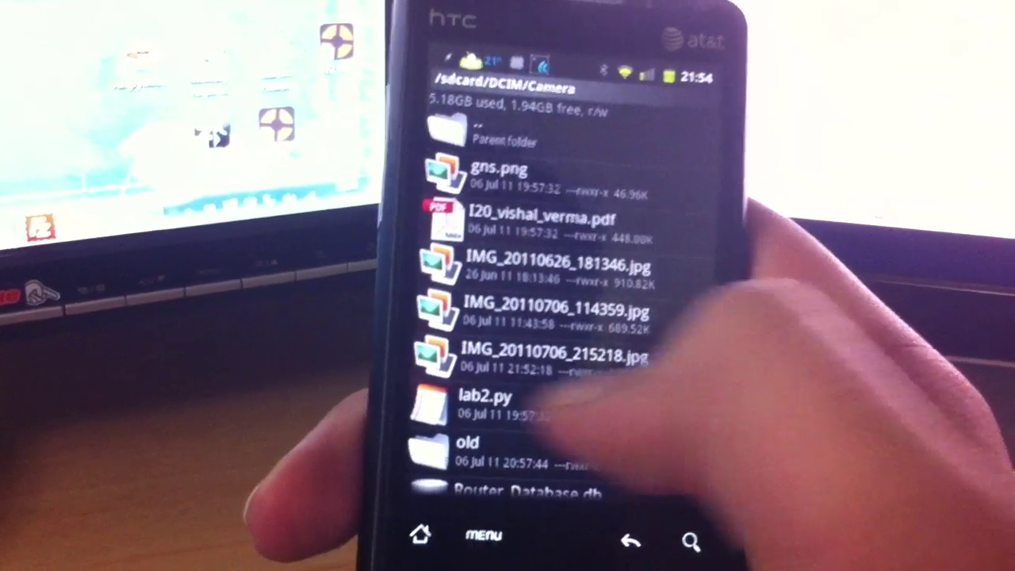